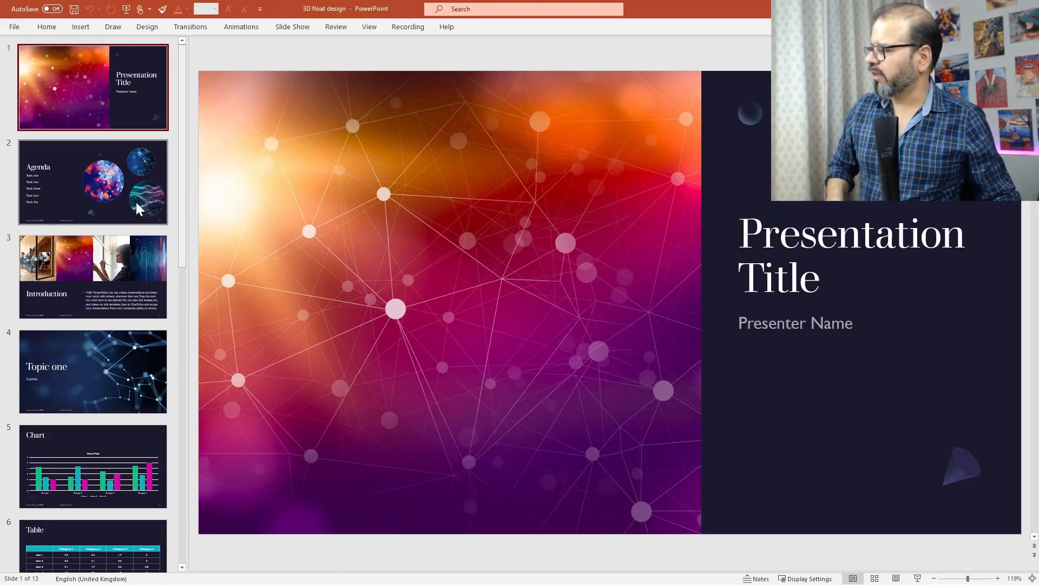
- Browse past the Agenda slide to open slide 9, Timeline, for editing
{"action": "left_click", "coordinate": [93, 181]}
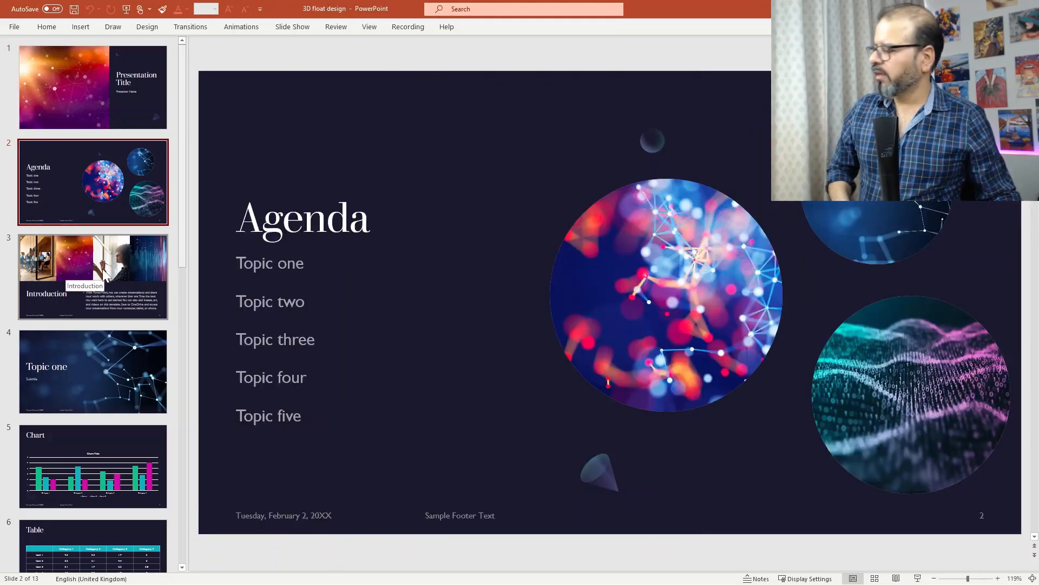
{"action": "left_click", "coordinate": [92, 276]}
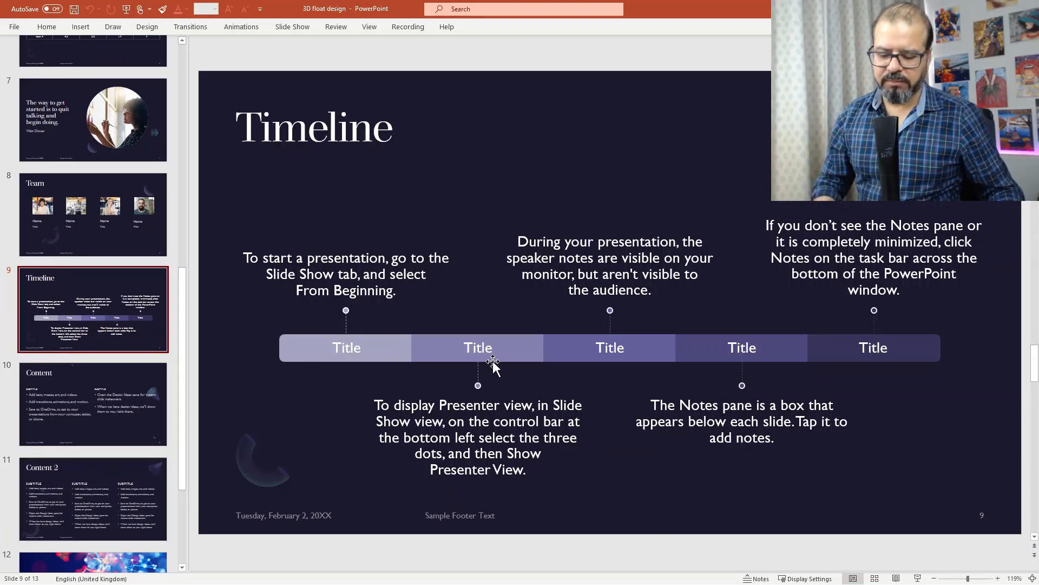
- Select the timeline graphic and start an Insert > Zoom > Slide Zoom
{"action": "left_click", "coordinate": [478, 362]}
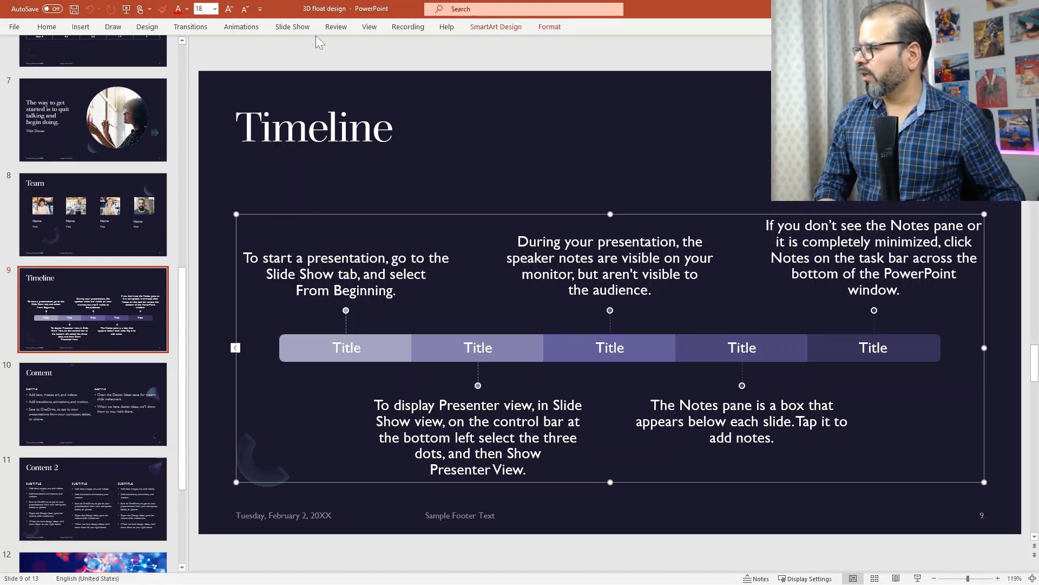
{"action": "left_click", "coordinate": [80, 26]}
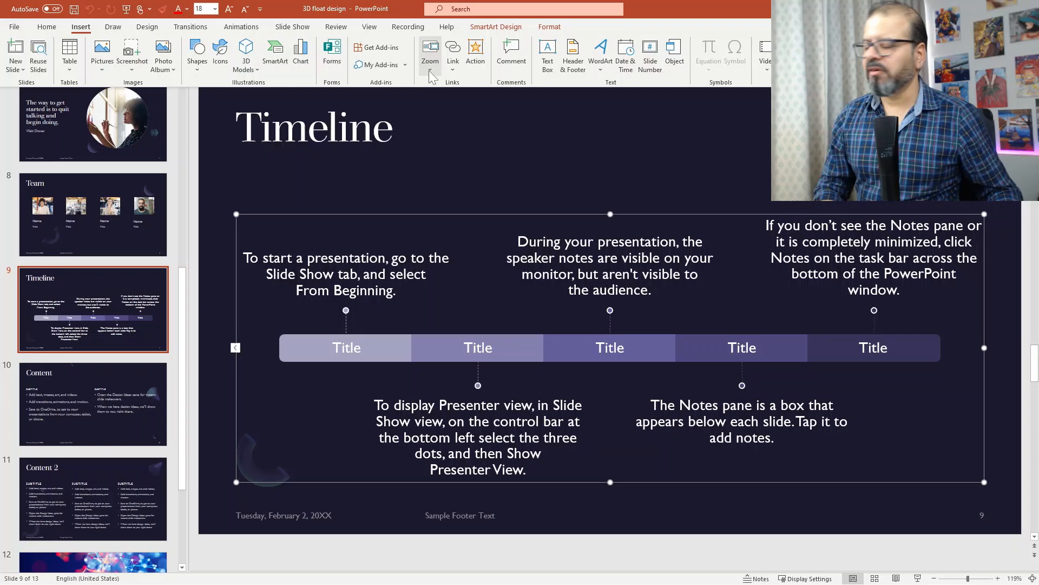
{"action": "mouse_move", "coordinate": [430, 78]}
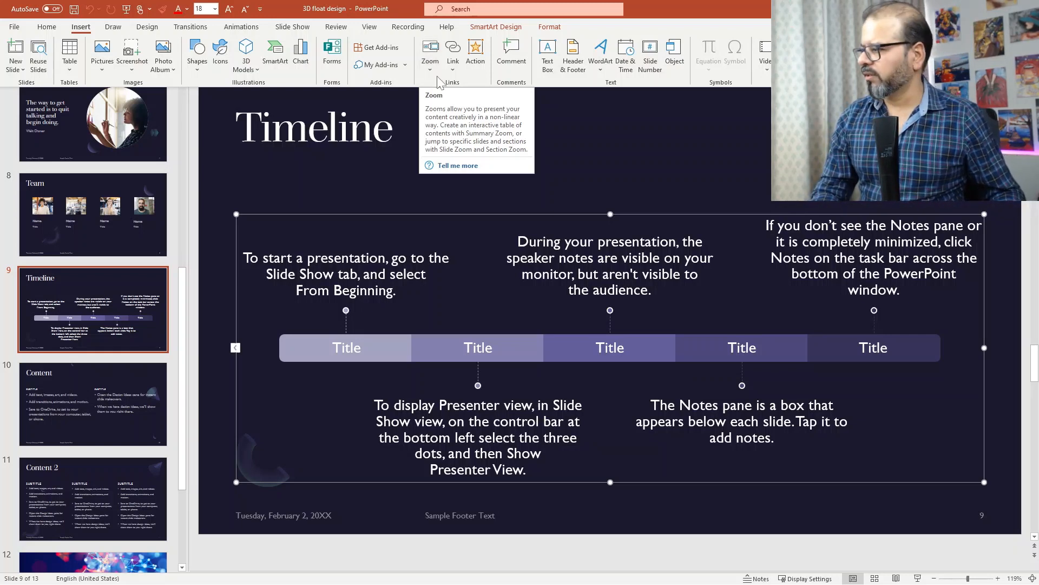
{"action": "left_click", "coordinate": [430, 54]}
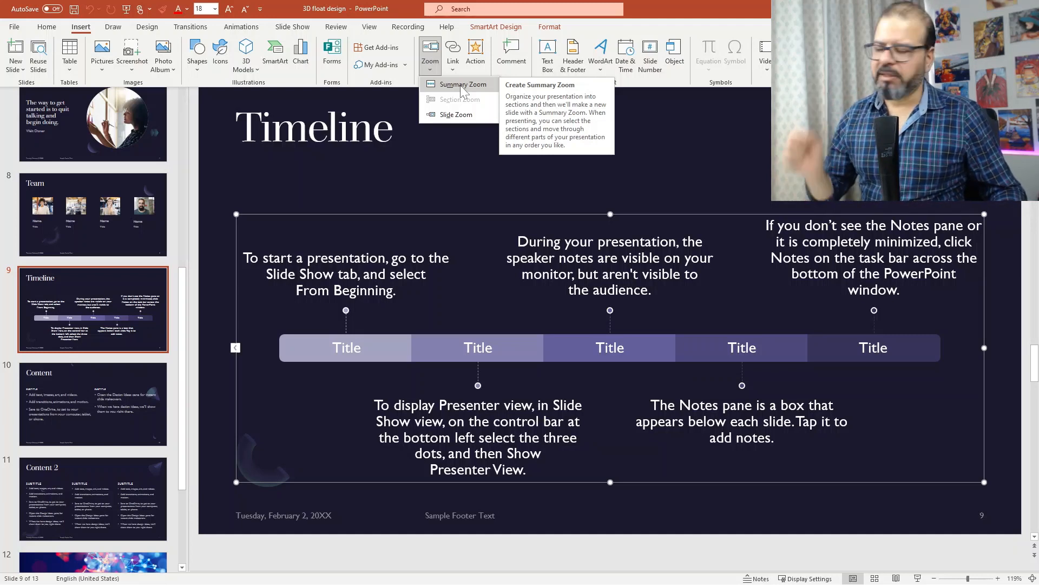
{"action": "mouse_move", "coordinate": [465, 116]}
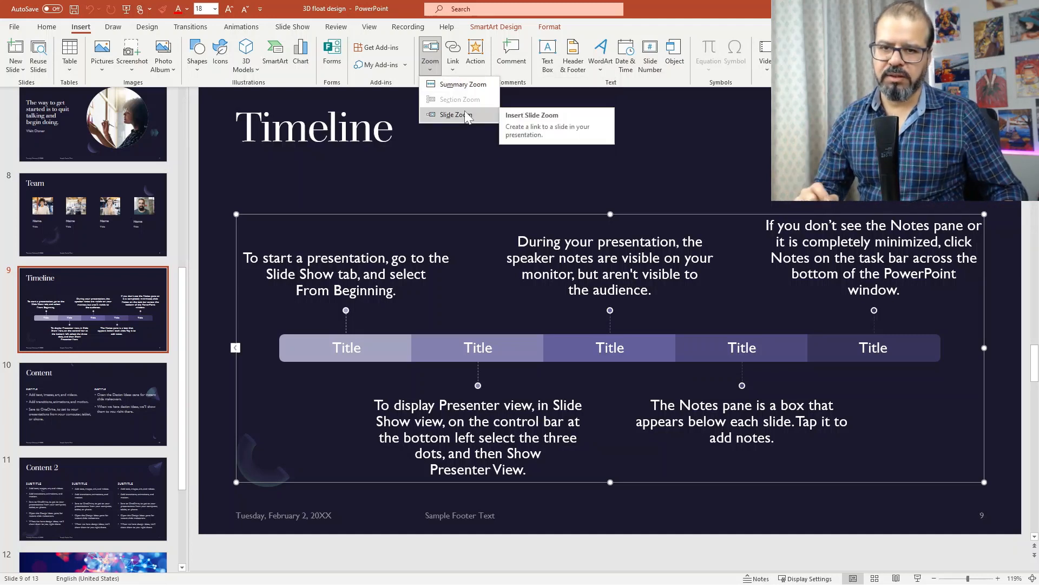
{"action": "left_click", "coordinate": [453, 114]}
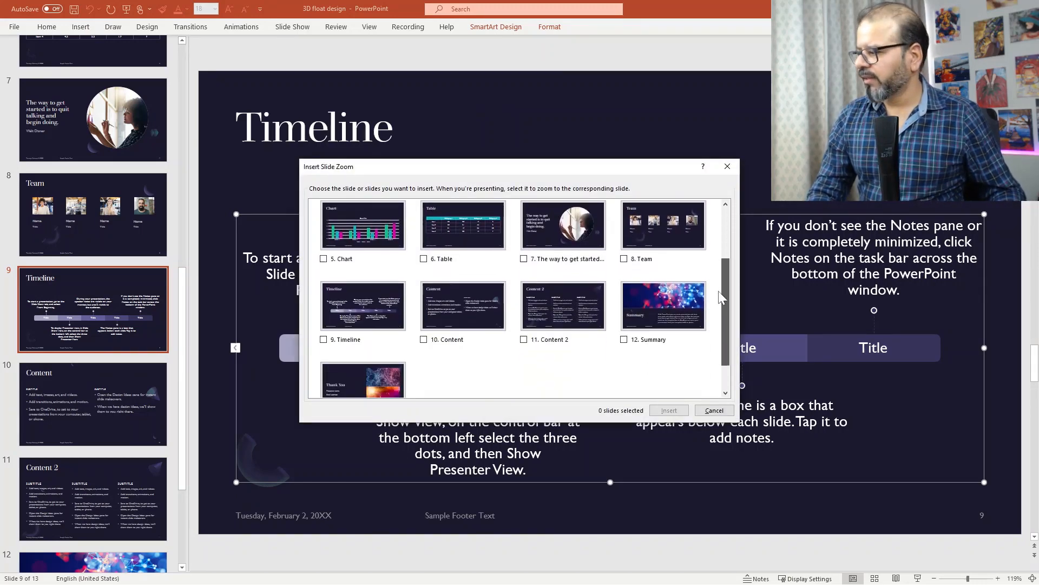
- Insert slide zooms of 10 Content, 11 Content 2 and 12 Summary
{"action": "scroll", "scroll_direction": "down", "scroll_amount": 3}
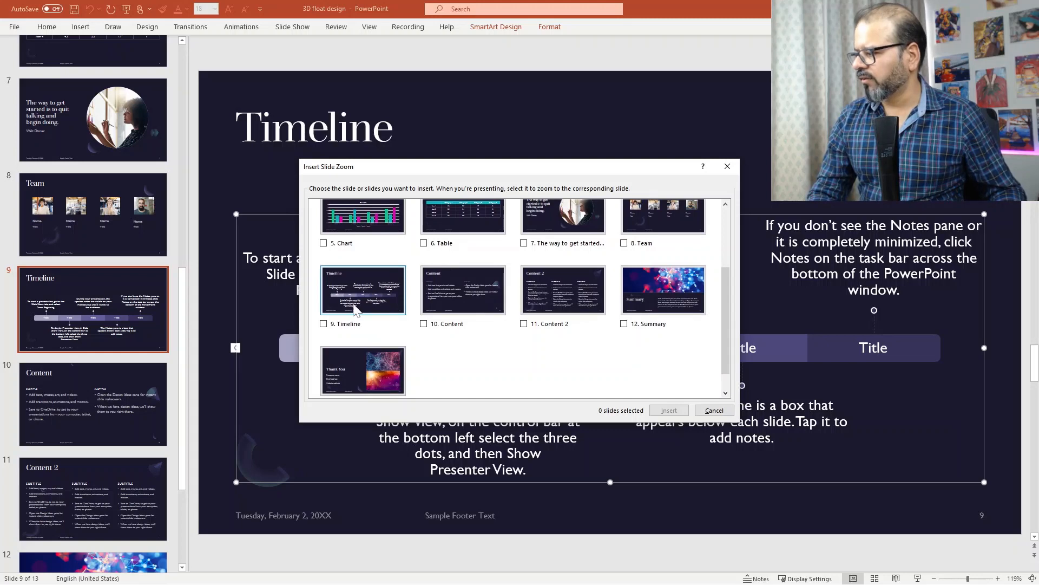
{"action": "mouse_move", "coordinate": [452, 336]}
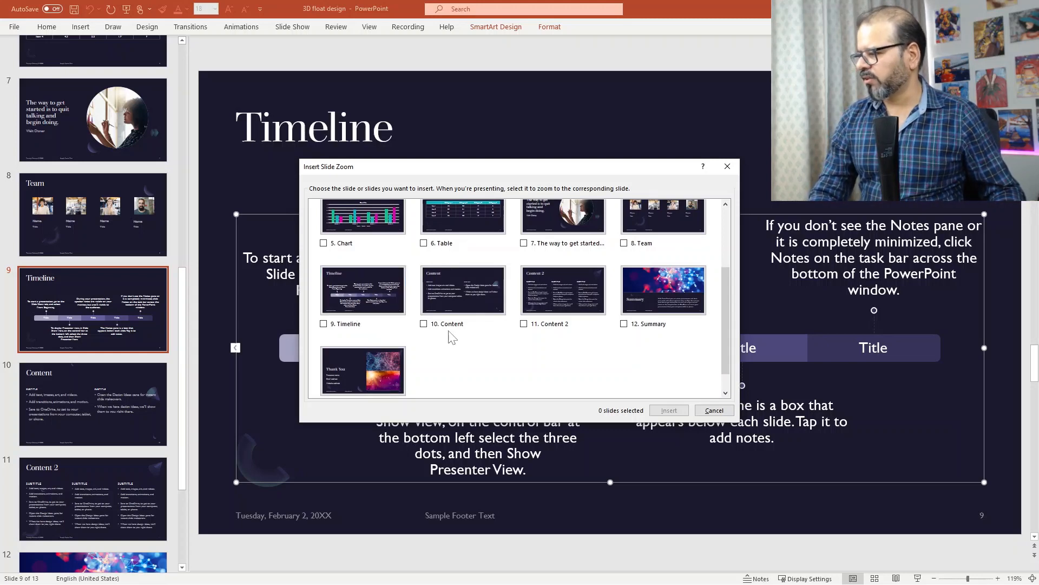
{"action": "left_click", "coordinate": [424, 324]}
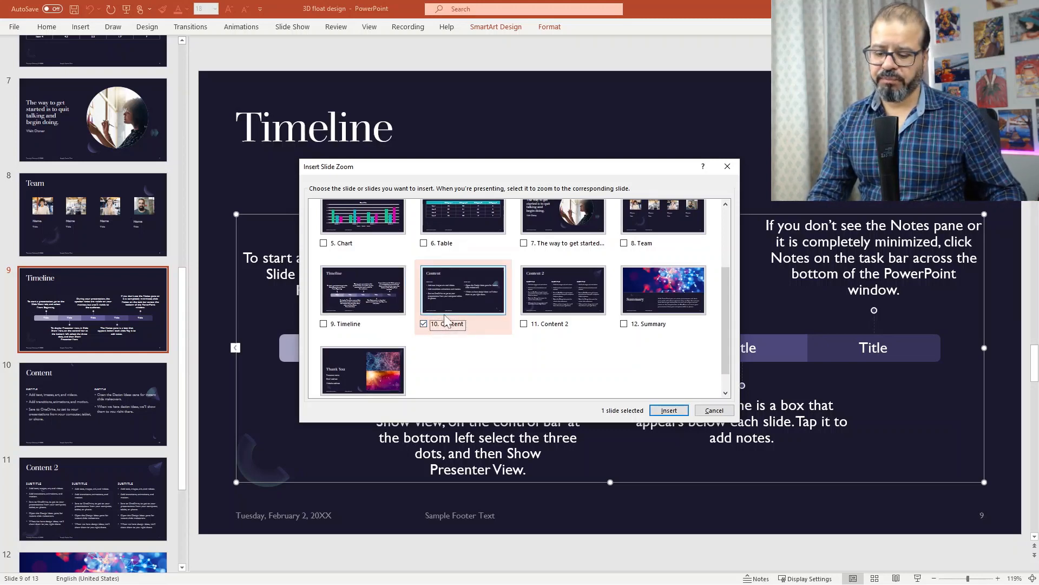
{"action": "left_click", "coordinate": [524, 323]}
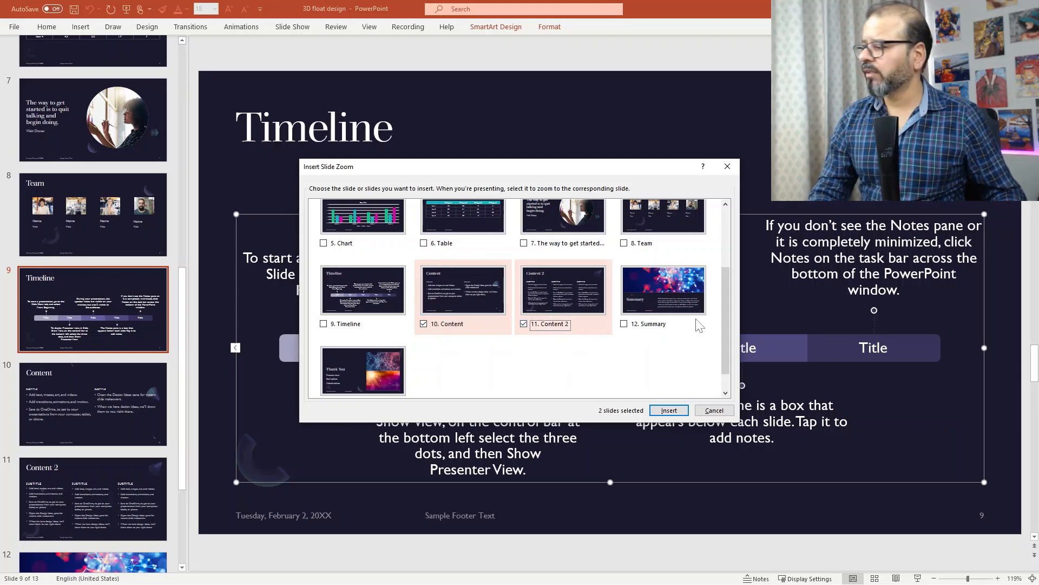
{"action": "left_click", "coordinate": [623, 323]}
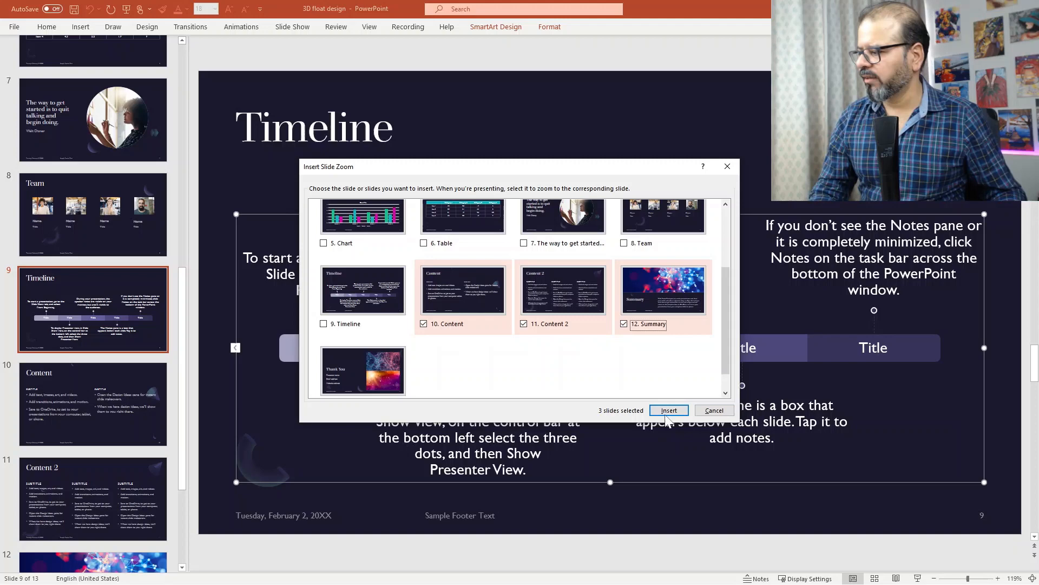
{"action": "left_click", "coordinate": [669, 410]}
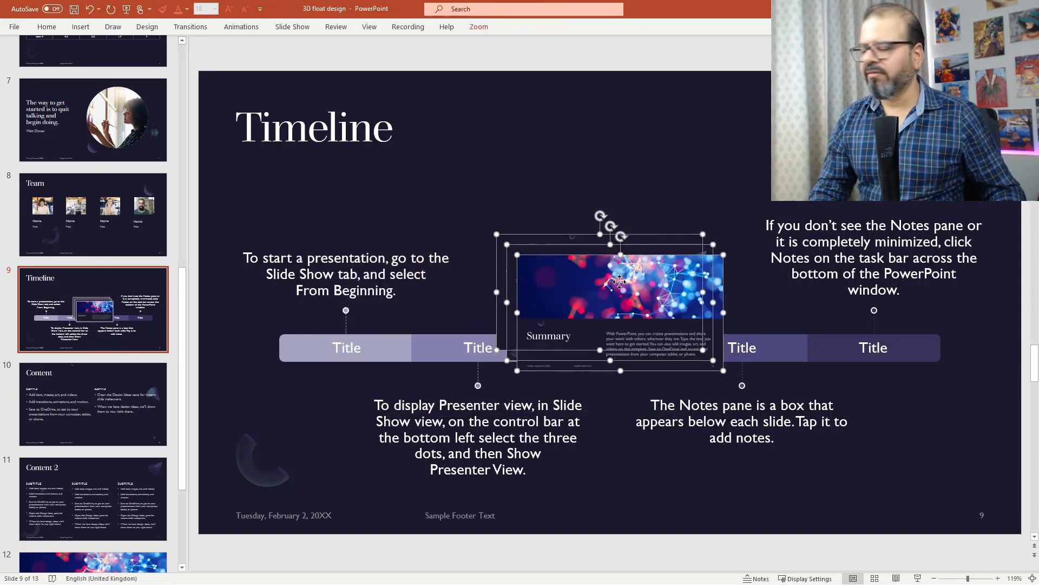
- Move the stacked zoom thumbnails off the bar and place the Content zoom on the second section
{"action": "left_click_drag", "start_coordinate": [620, 285], "coordinate": [523, 186]}
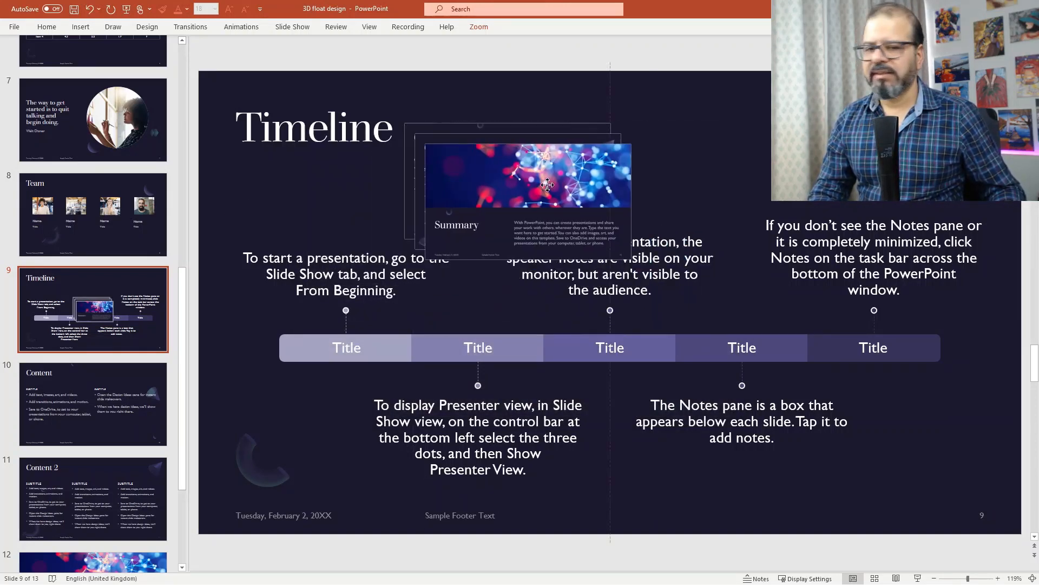
{"action": "left_click_drag", "start_coordinate": [526, 192], "coordinate": [433, 265]}
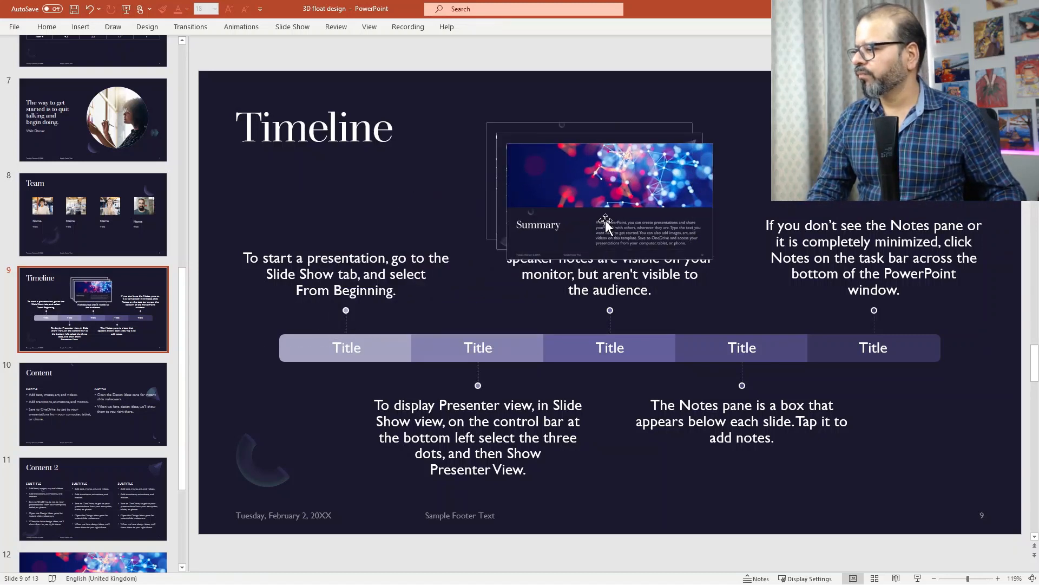
{"action": "left_click", "coordinate": [609, 195]}
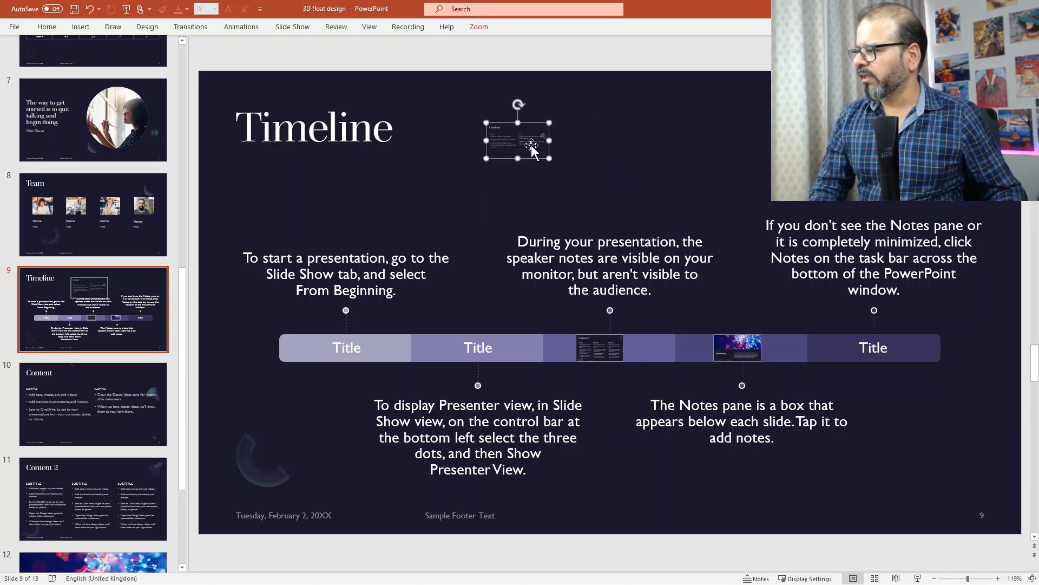
{"action": "left_click_drag", "start_coordinate": [519, 136], "coordinate": [476, 350]}
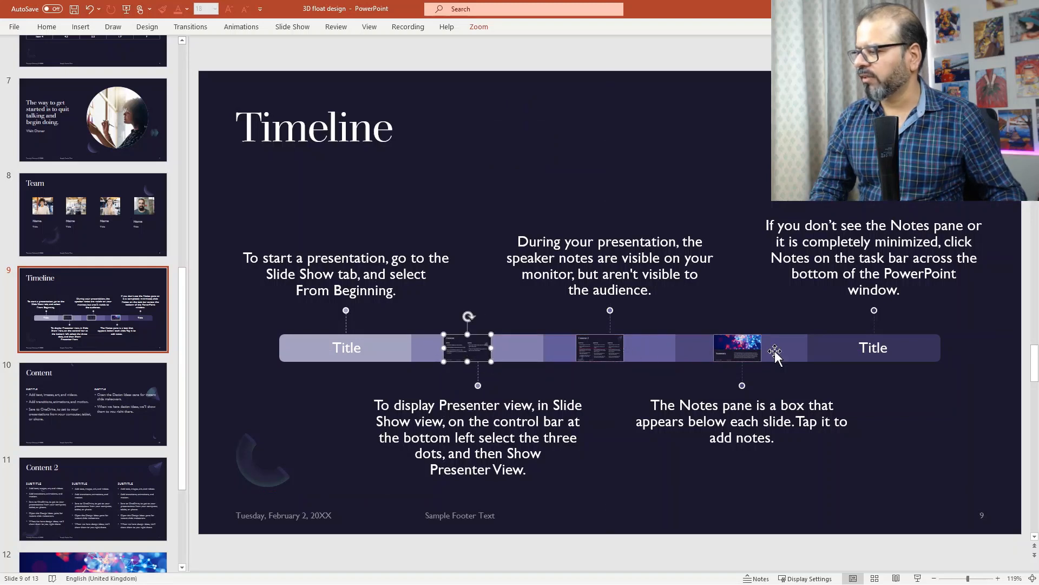
{"action": "mouse_move", "coordinate": [792, 333]}
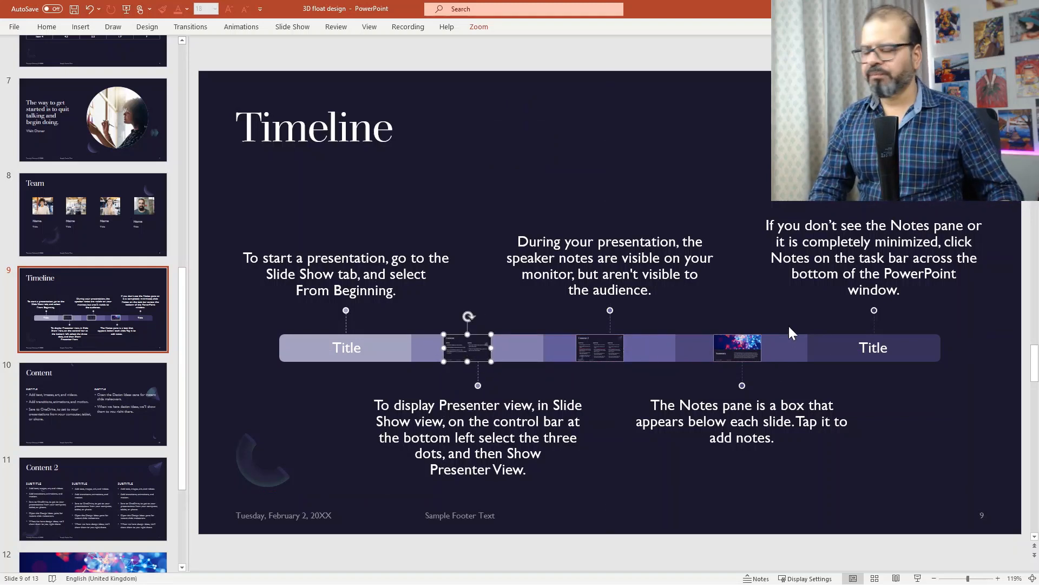